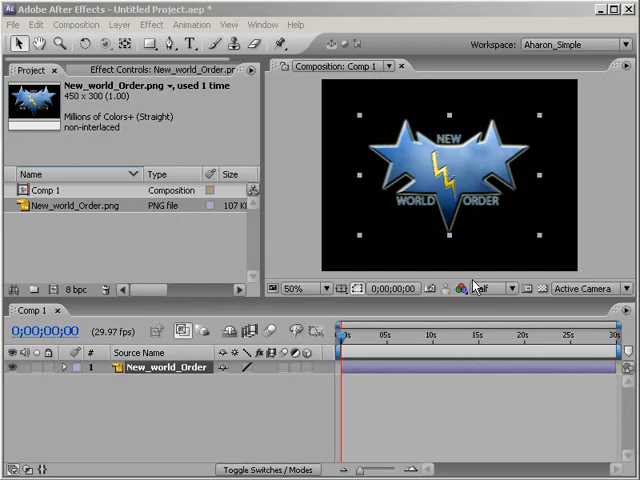
mouse_move(525, 147)
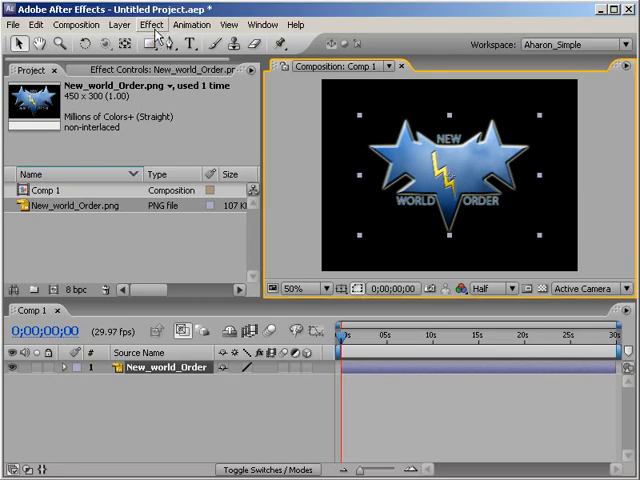
Step: Apply CC Radial Fast Blur to the New_world_Order logo layer from the Effect menu
left_click(151, 24)
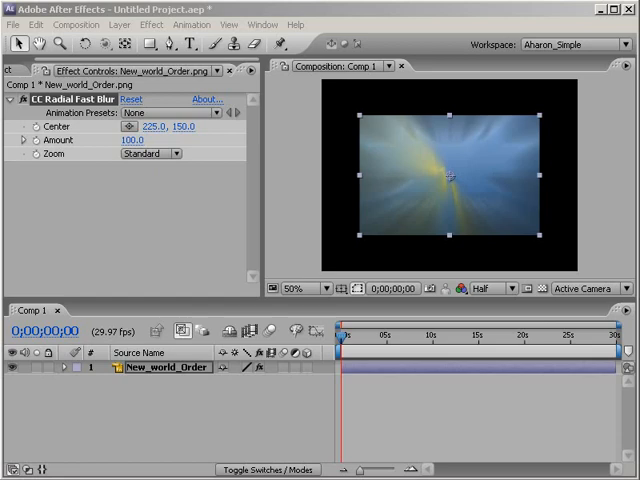
mouse_move(485, 112)
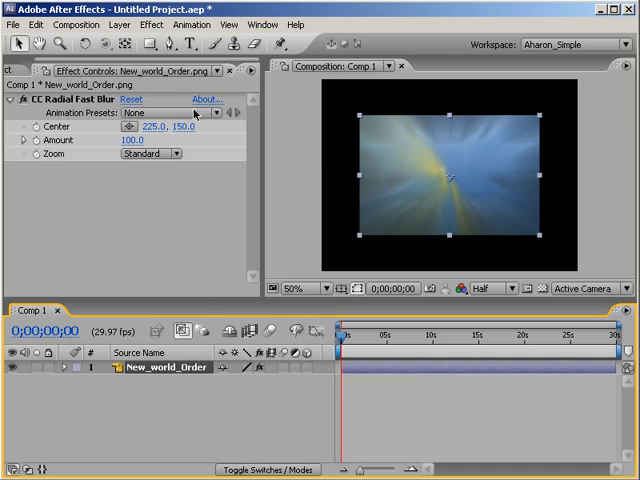
Step: Add a Grow Bounds effect above the blur with Pixels set to 43
left_click(152, 24)
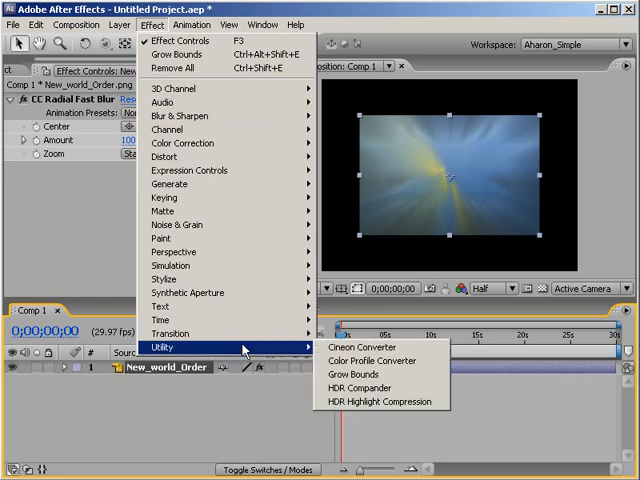
left_click(355, 374)
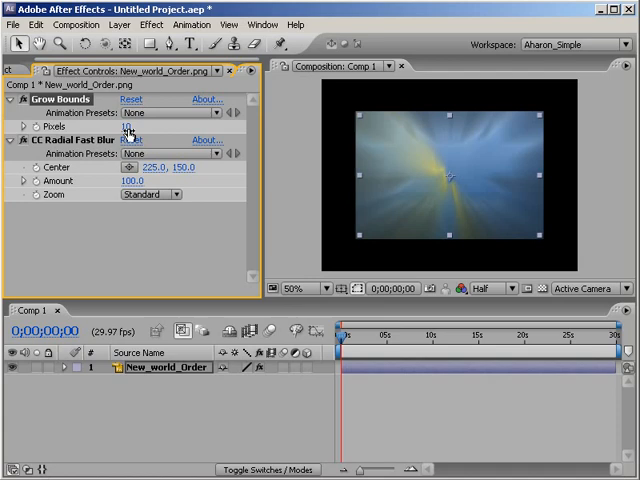
type("43")
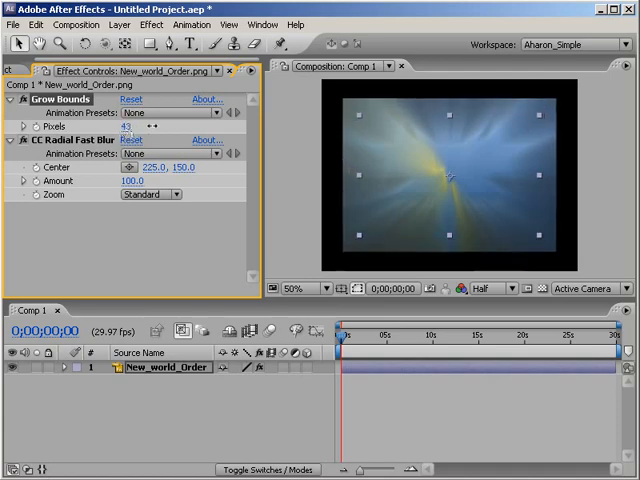